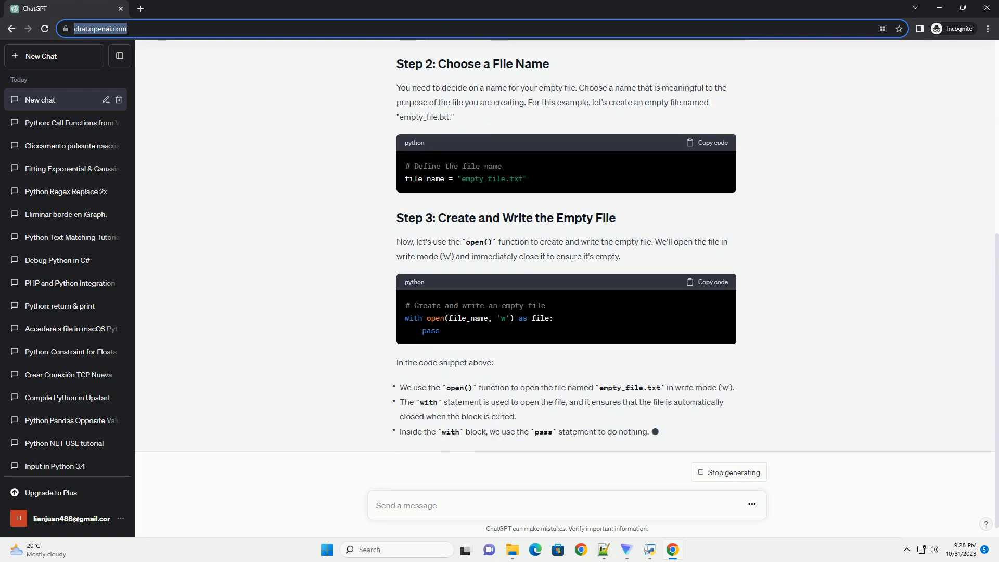
pyautogui.scroll(-3)
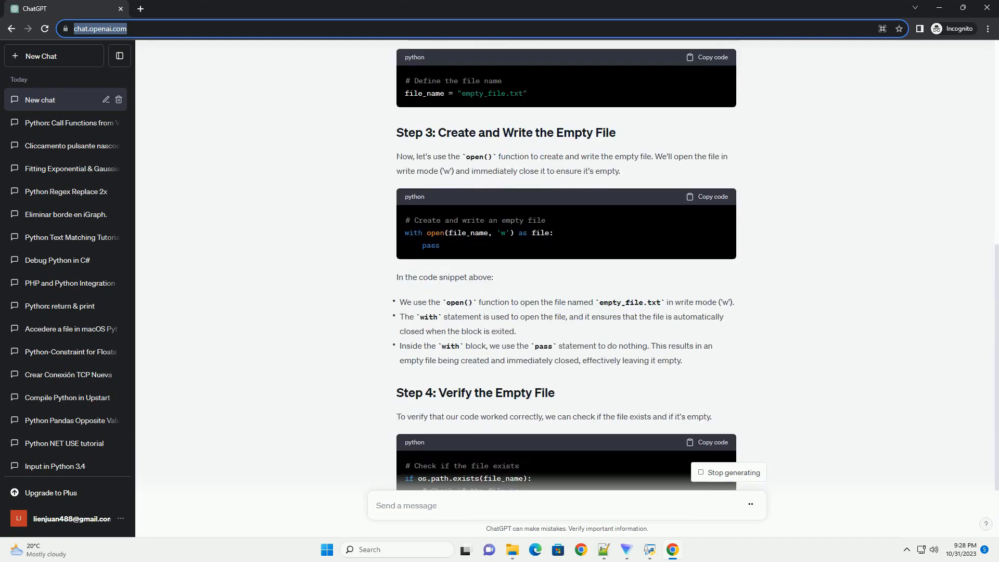
pyautogui.scroll(-3)
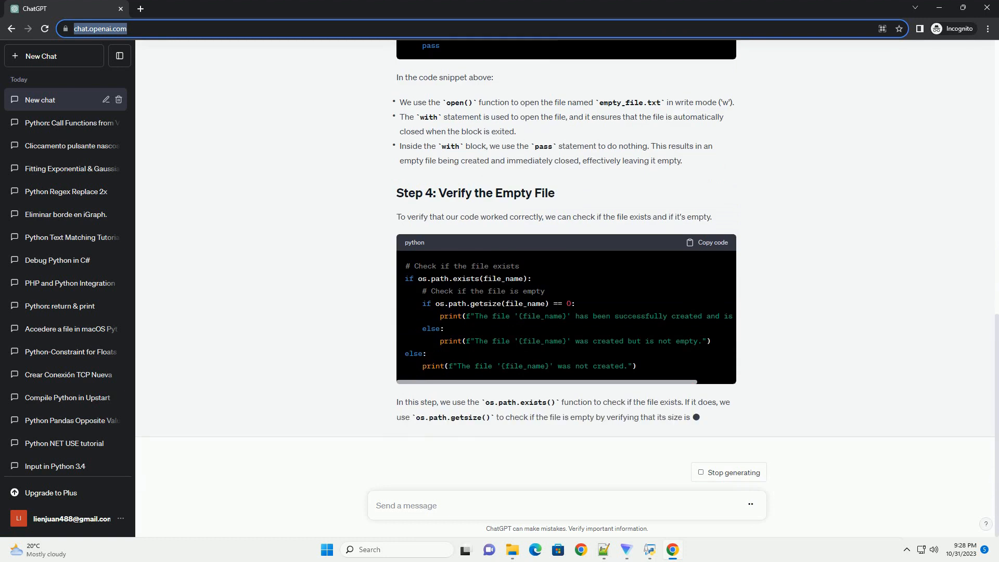
pyautogui.scroll(-3)
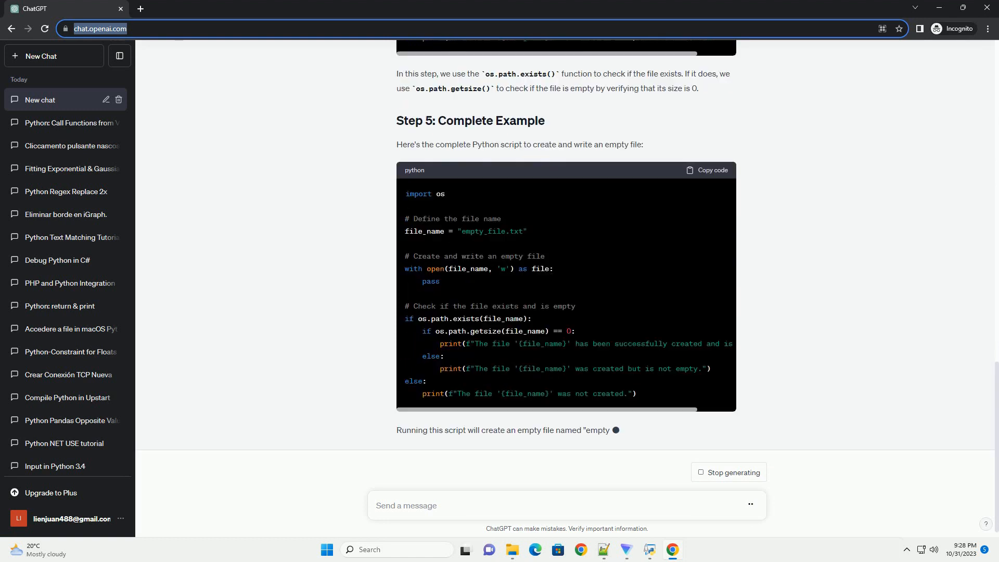
pyautogui.scroll(-3)
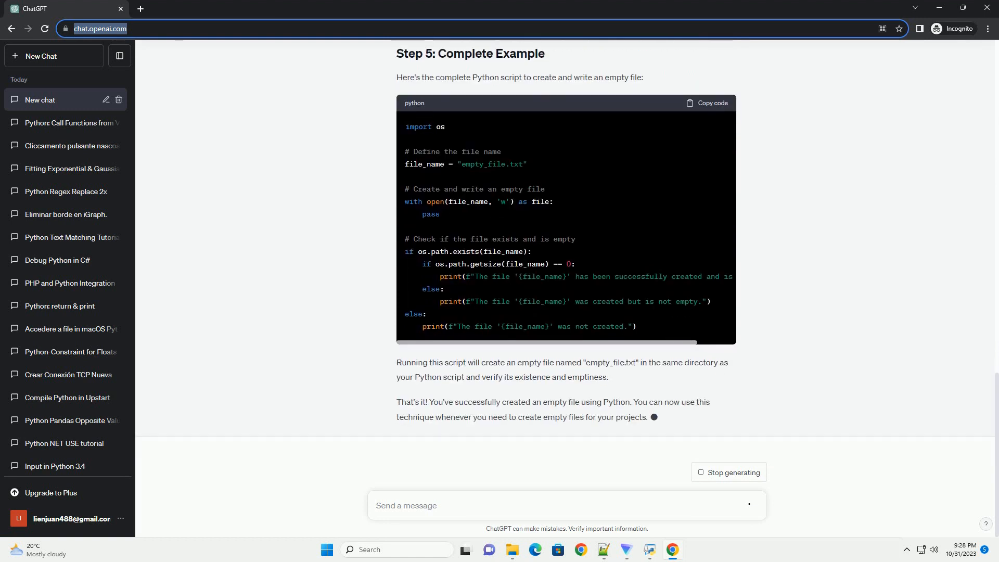